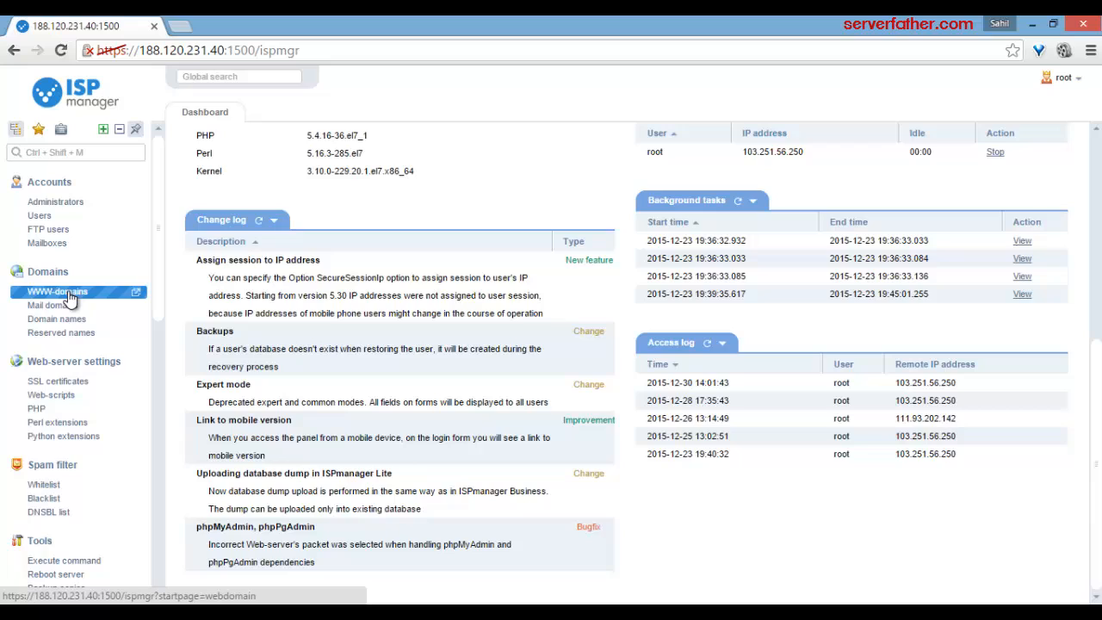
Go to Domains > WWW-domains and start adding a new WWW-domain
click(56, 291)
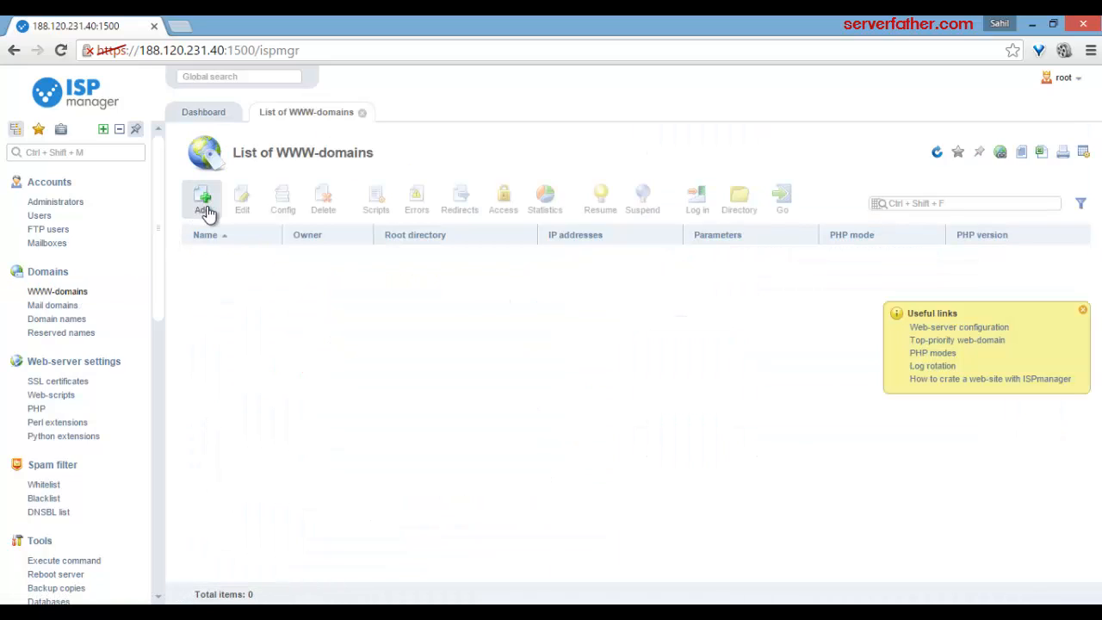
click(203, 198)
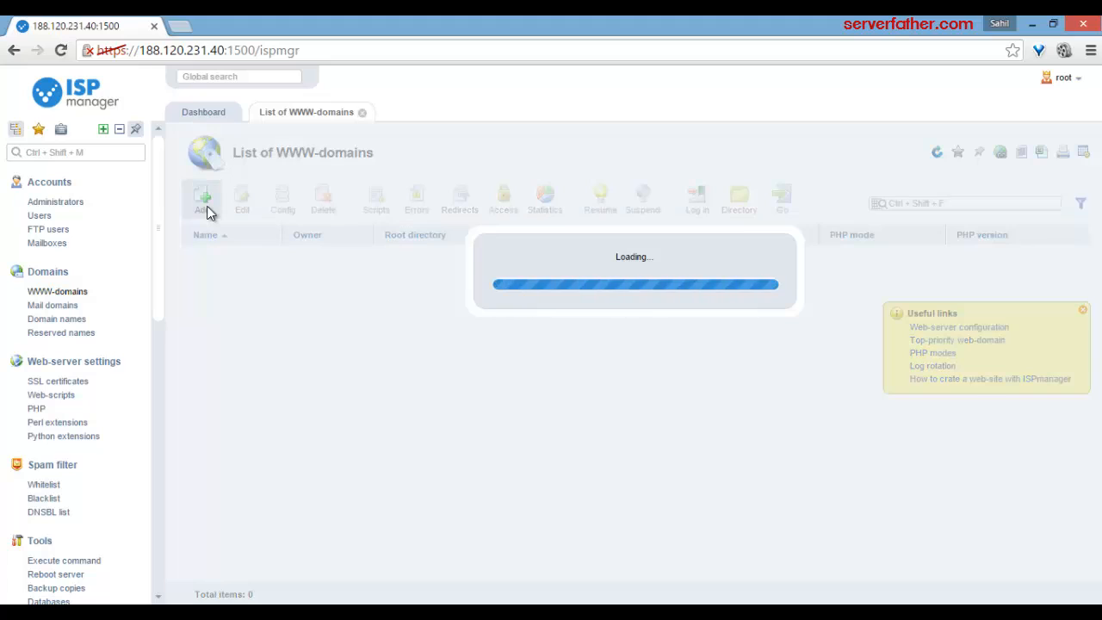
click(203, 198)
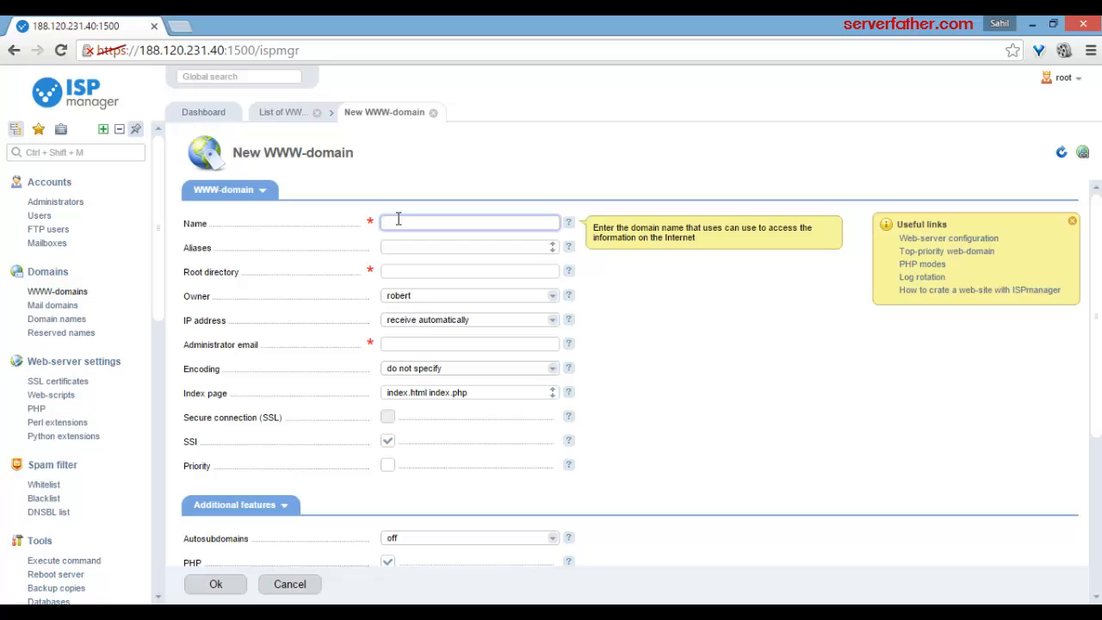
Enter spidernetindia.in as the domain name, letting aliases, root directory and admin email auto-fill under owner robert
text(spidernetindi)
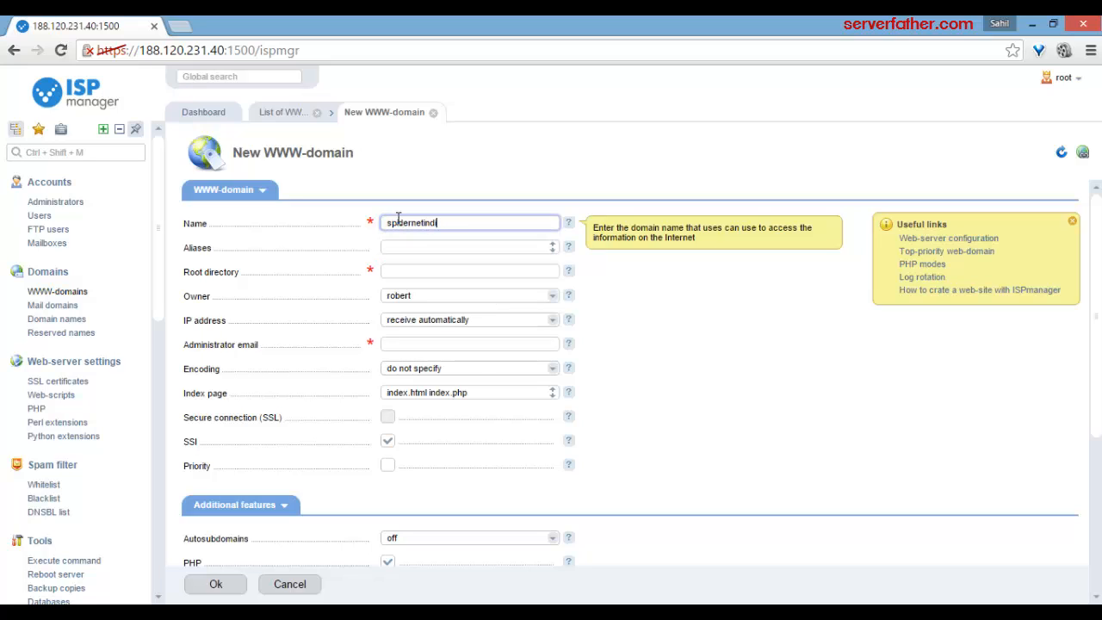
text(spidernetindia.in)
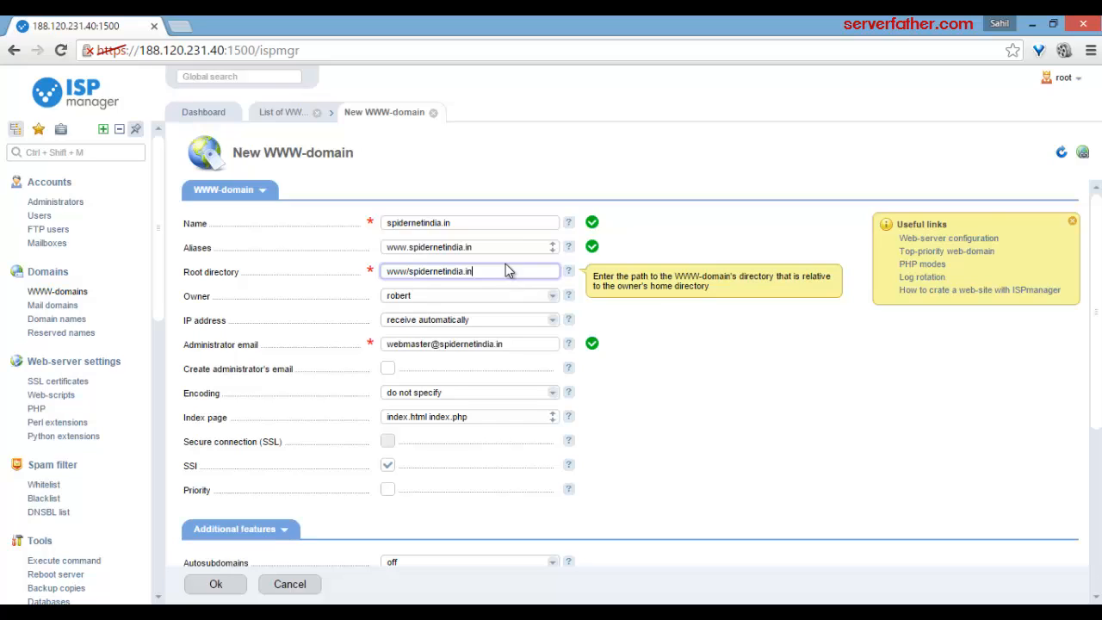
mouse_move(531, 396)
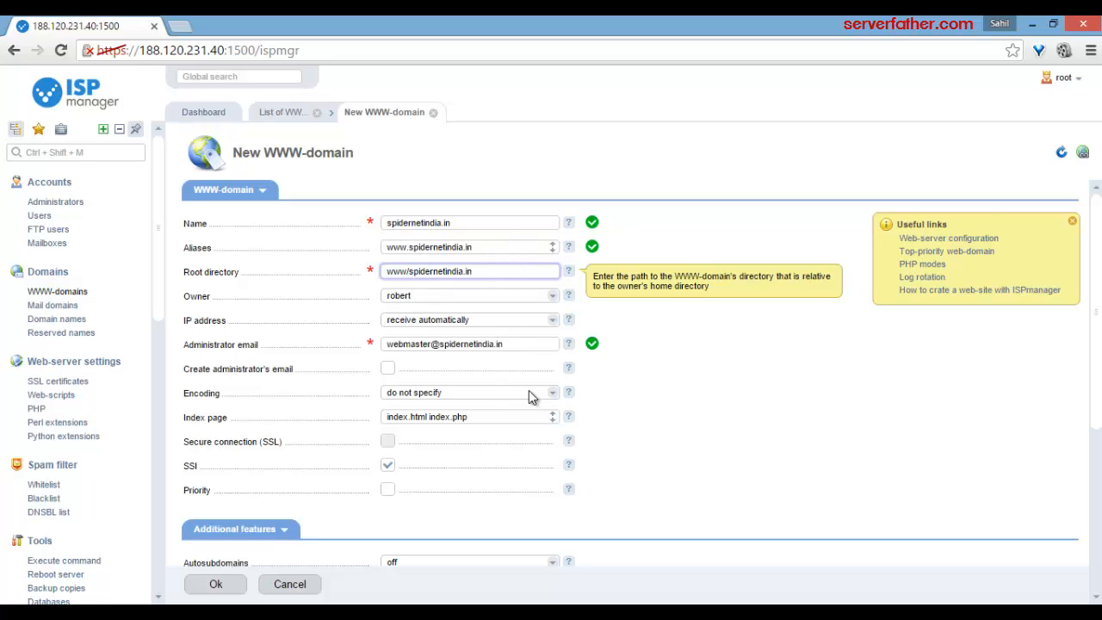
scroll(down, 3)
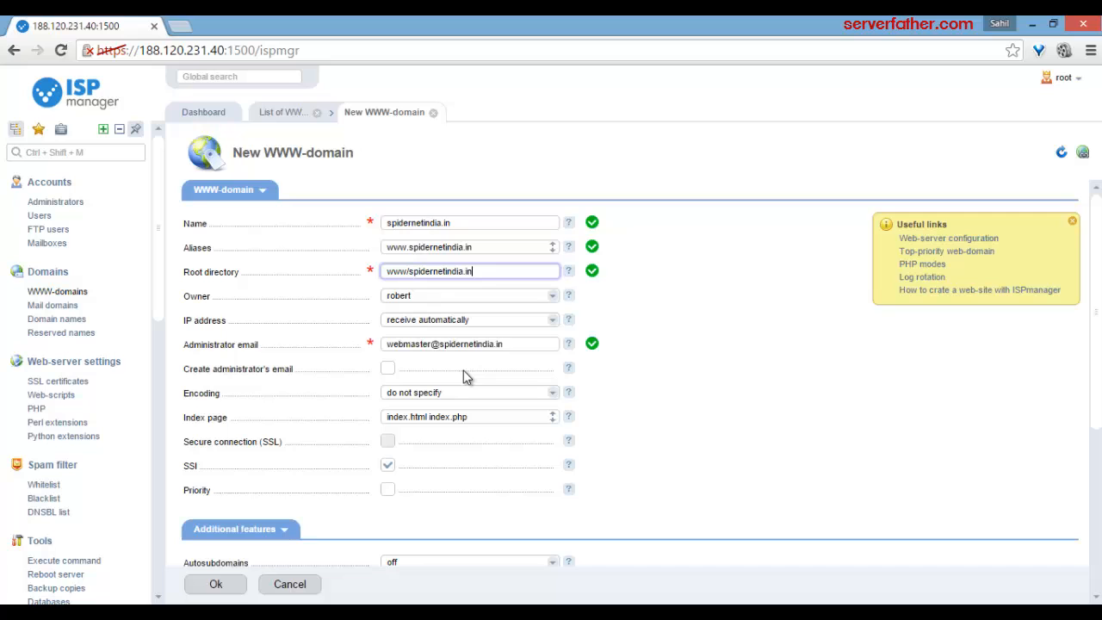
scroll(down, 3)
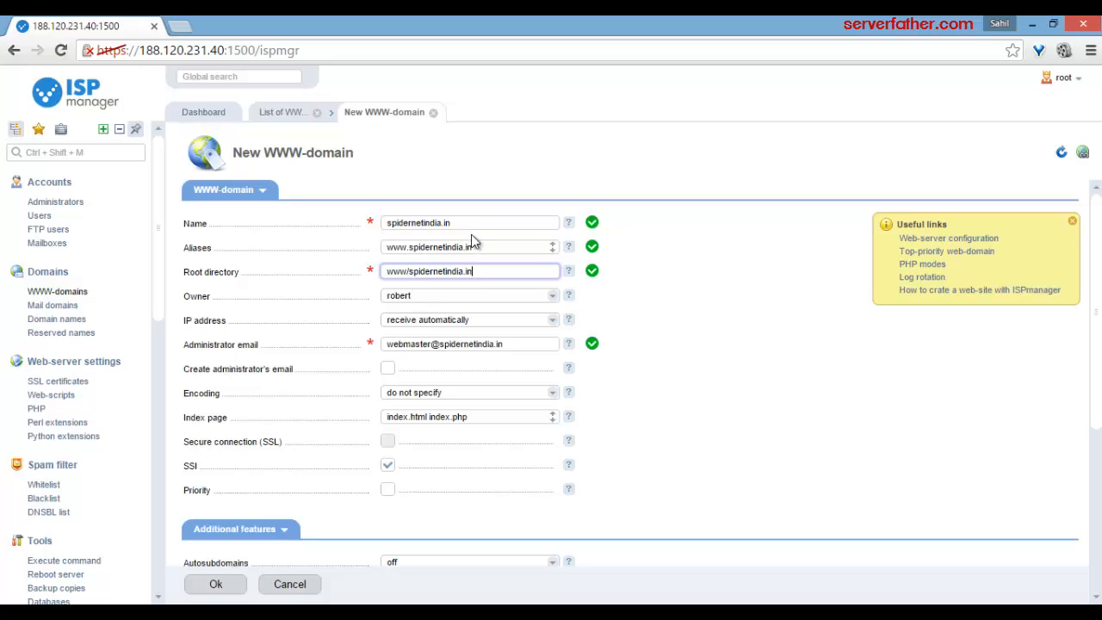
mouse_move(456, 298)
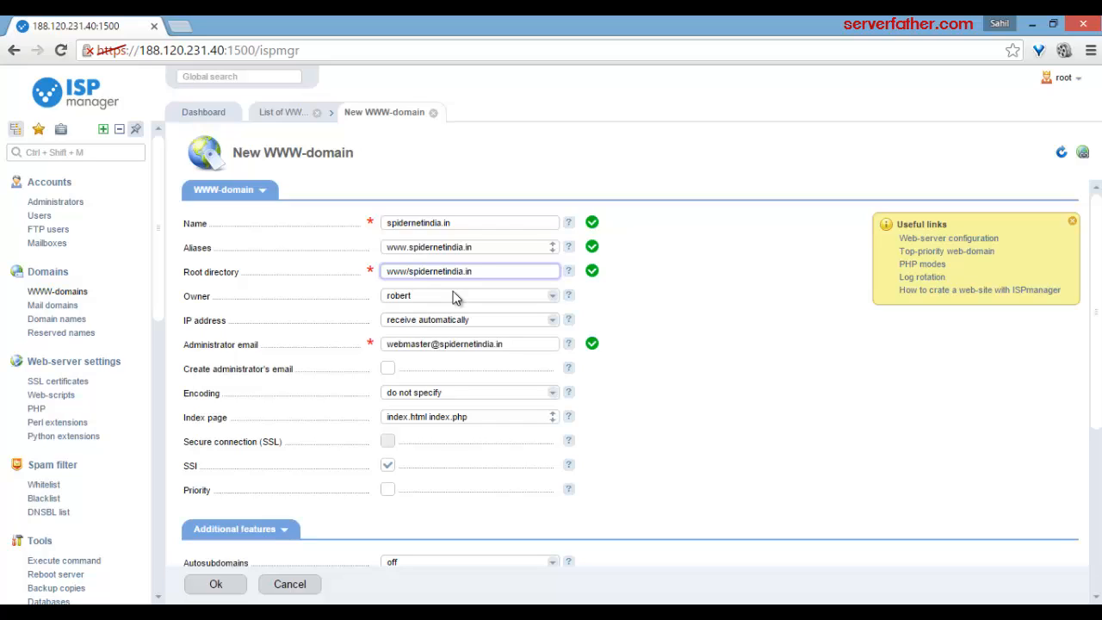
mouse_move(410, 380)
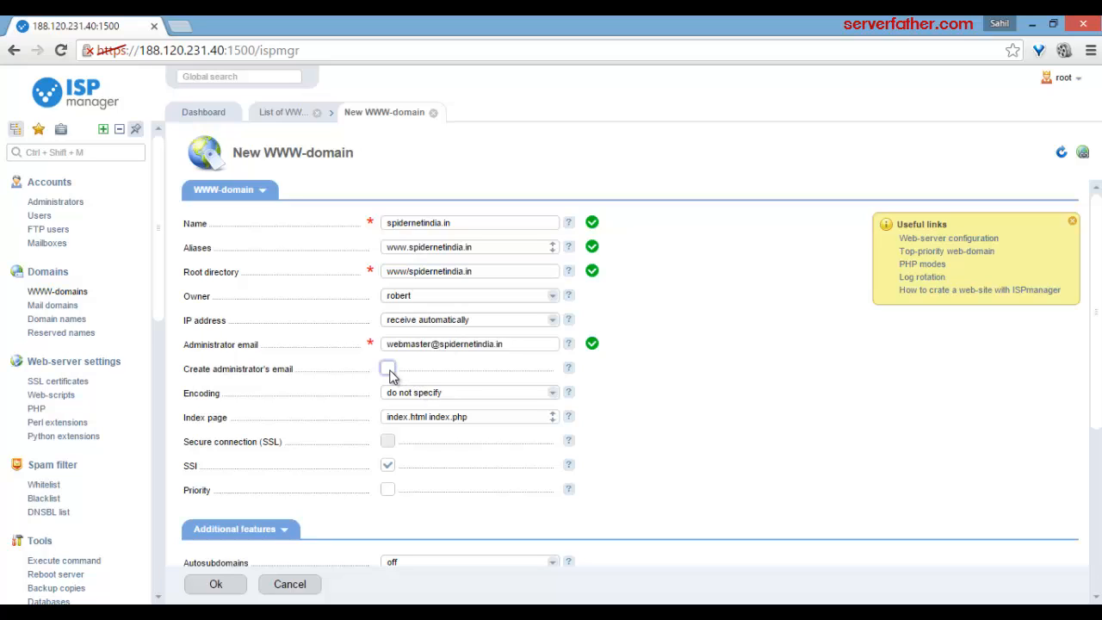
Enable creation of the administrator mailbox with a generated strong password
click(386, 368)
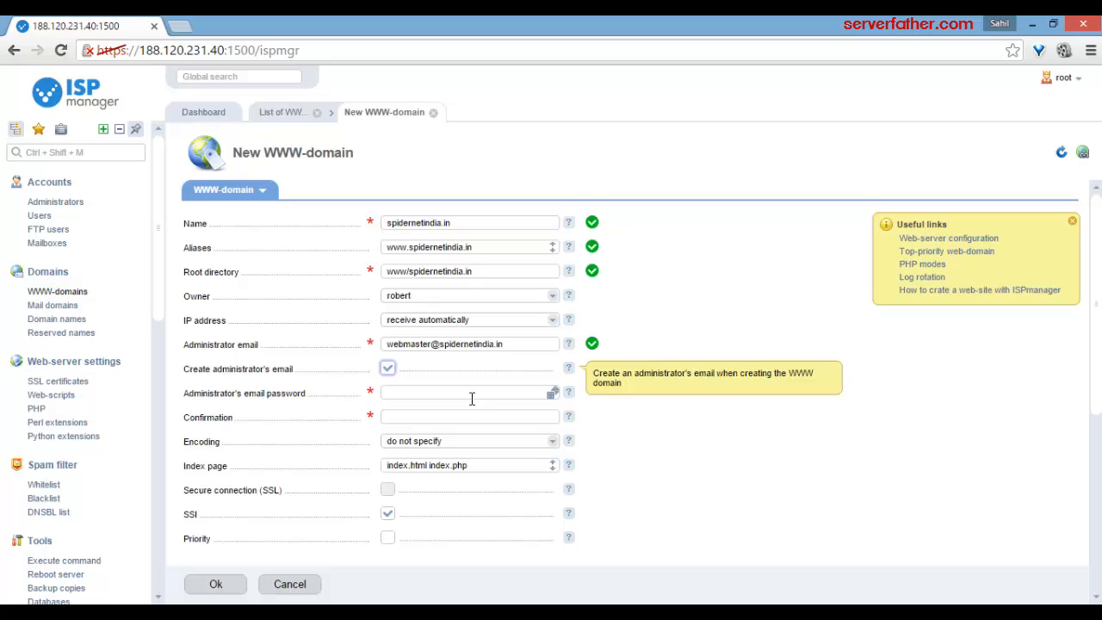
click(551, 393)
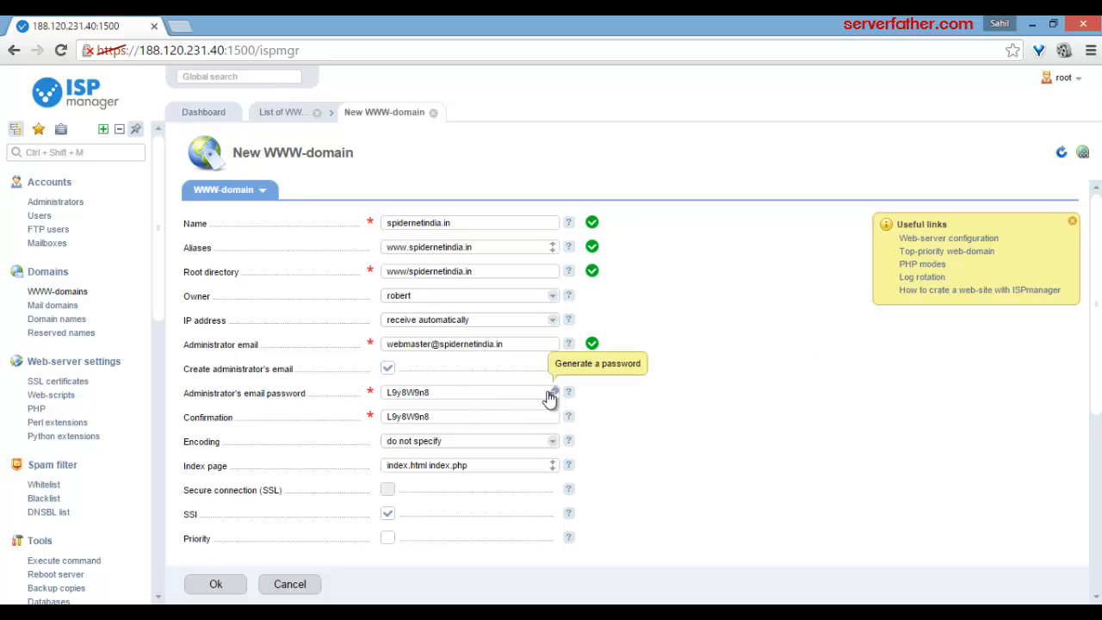
click(554, 393)
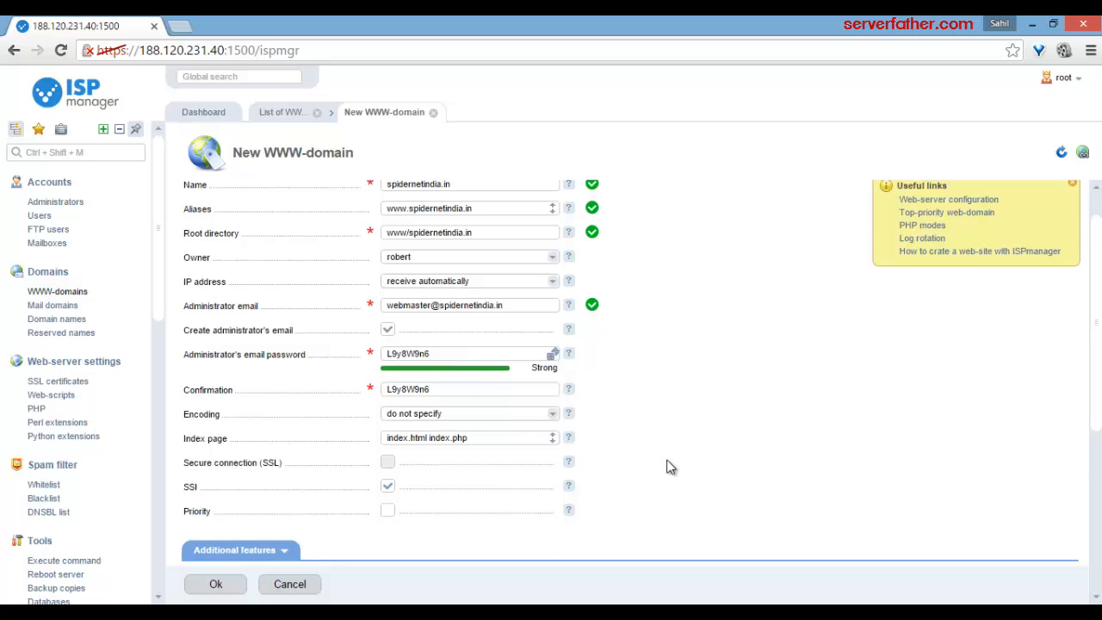
Confirm the form with Ok to create spidernetindia.in and return to the WWW-domains list
scroll(down, 3)
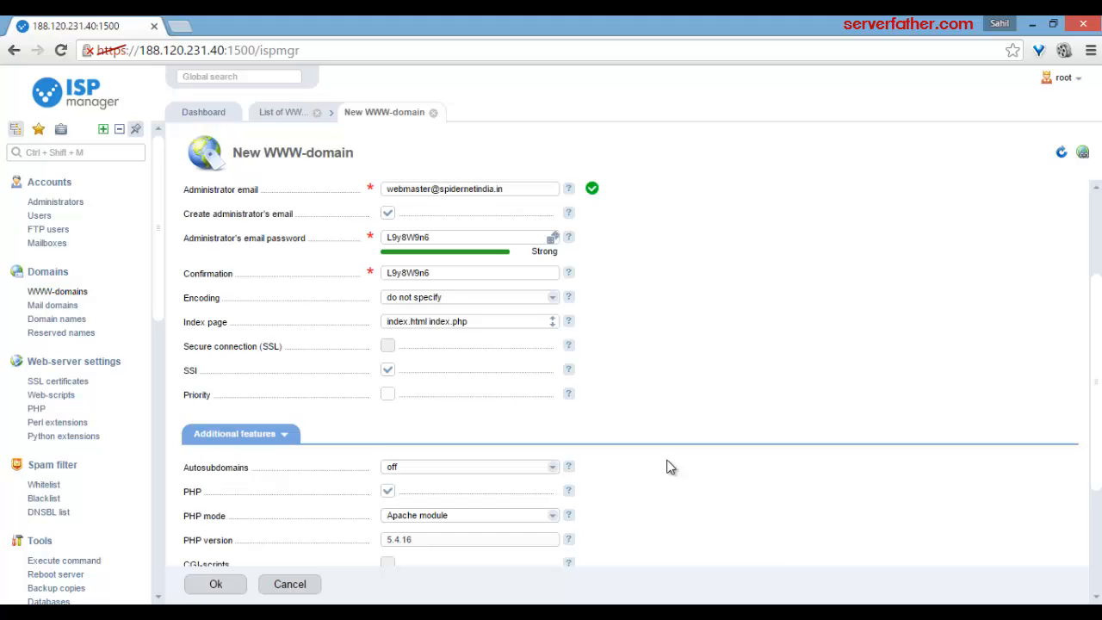
scroll(down, 3)
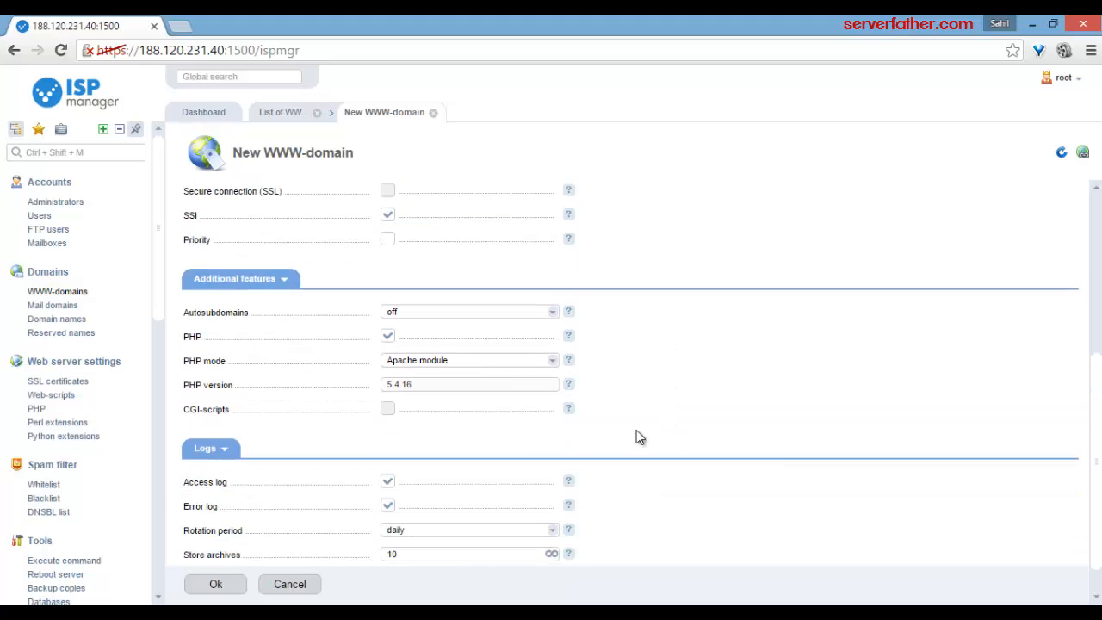
scroll(down, 3)
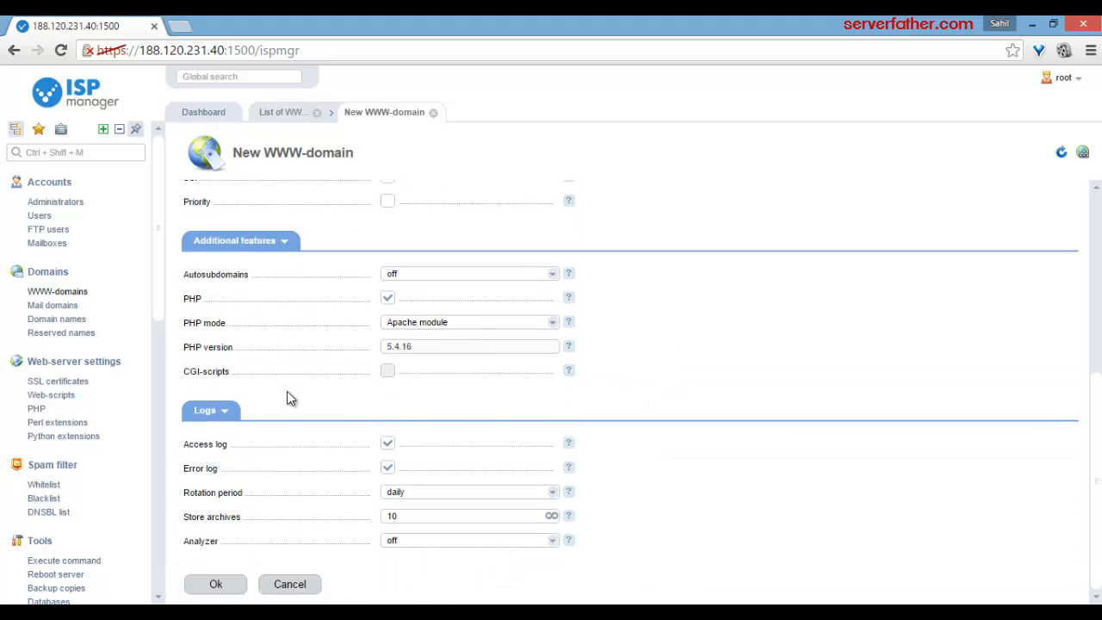
click(216, 584)
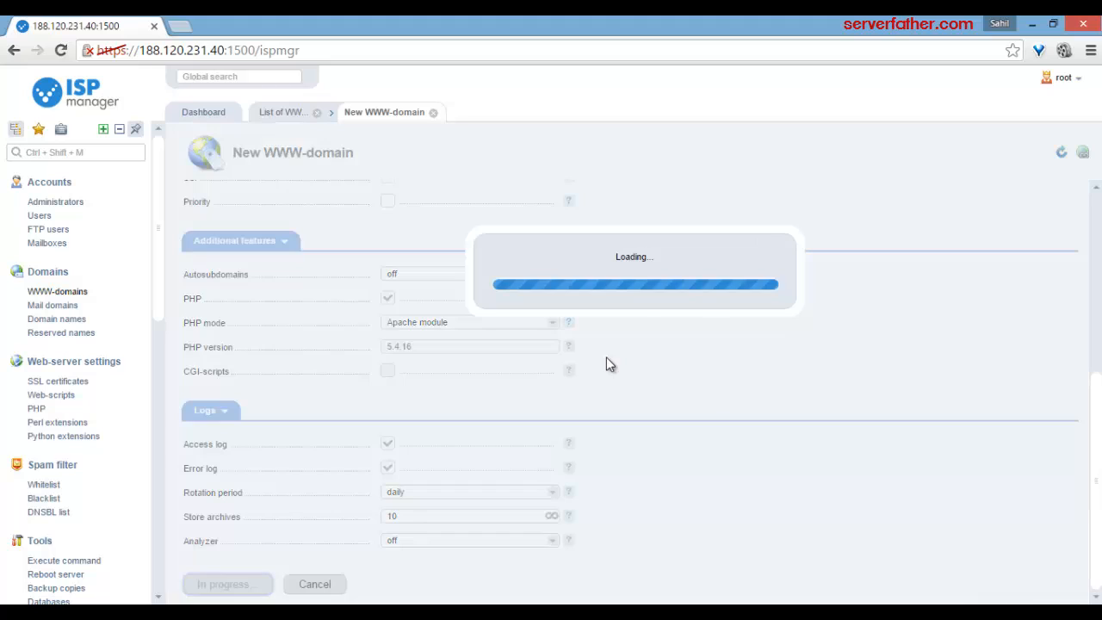
click(227, 584)
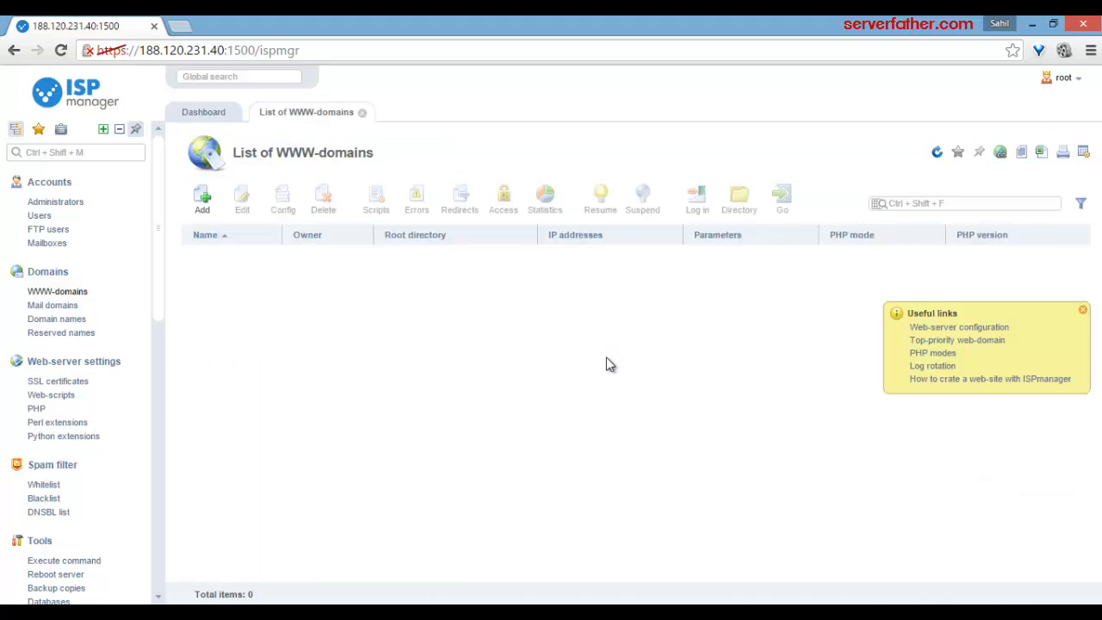